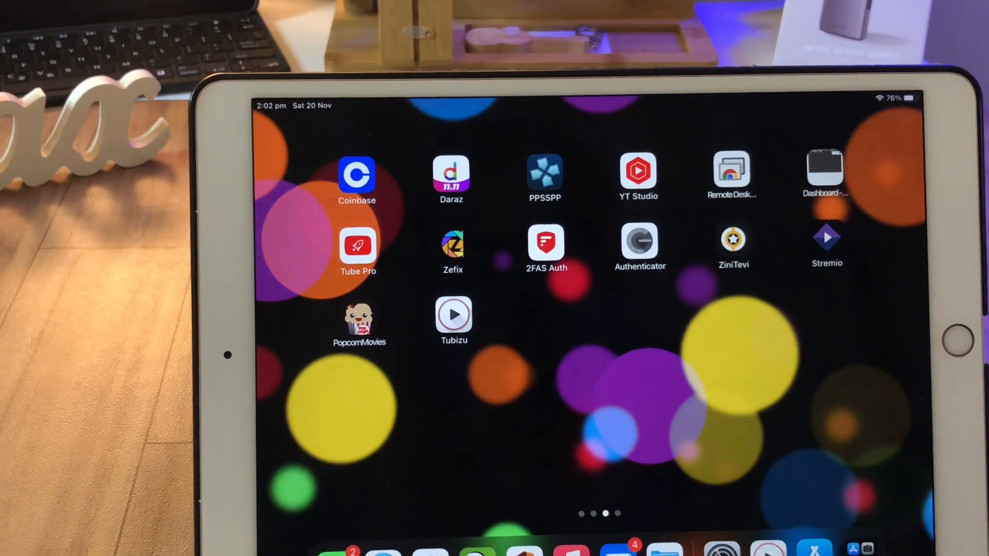
Launch Tubizu from the Home Screen into its Top Trending list
{"action": "left_click", "coordinate": [453, 313]}
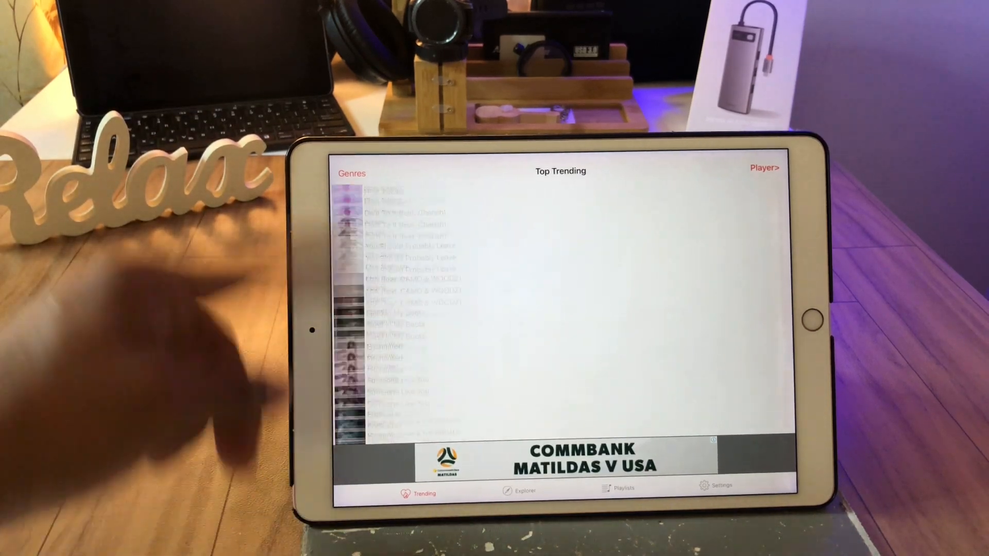
Tour Explorer, Playlists and Settings, switching the background theme to White
{"action": "left_click", "coordinate": [521, 489]}
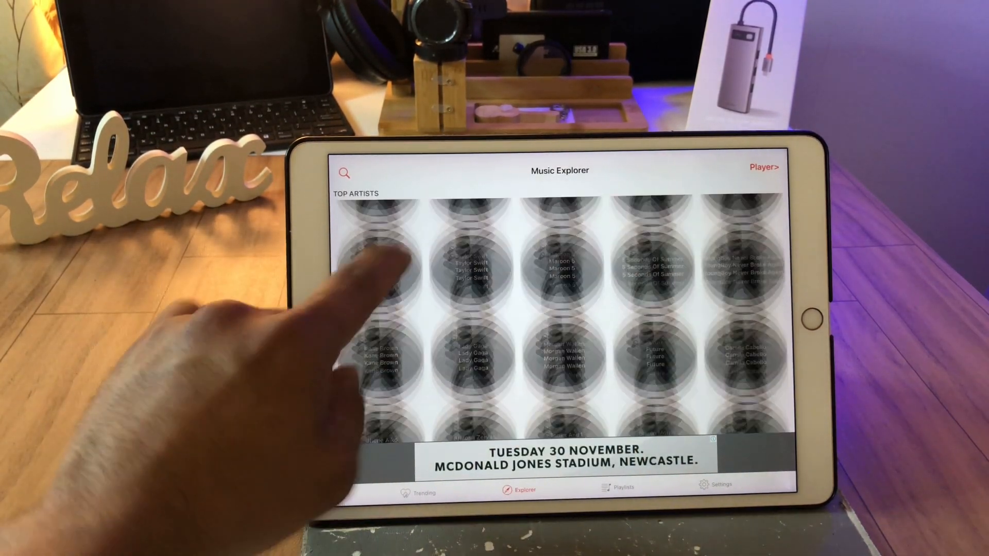
{"action": "left_click", "coordinate": [621, 487]}
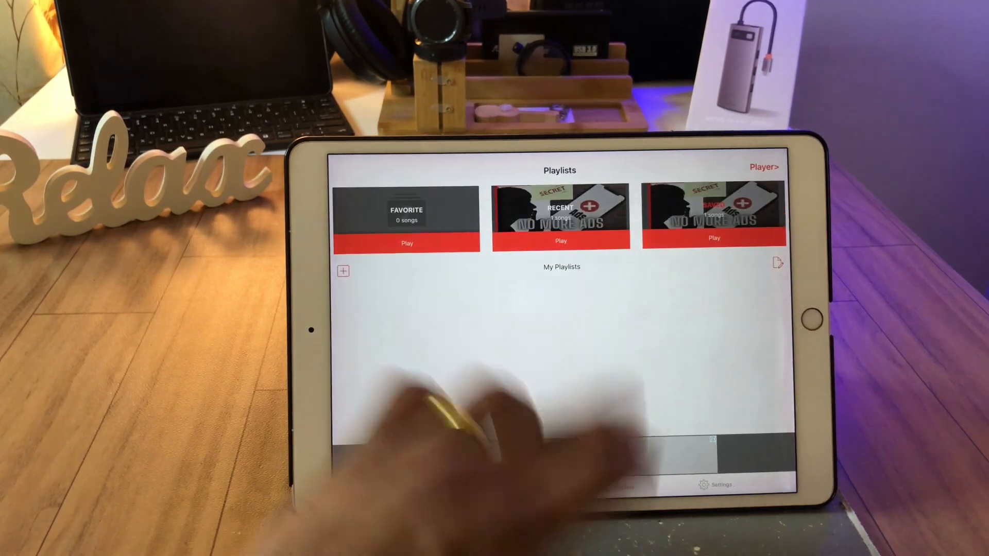
{"action": "left_click", "coordinate": [715, 485]}
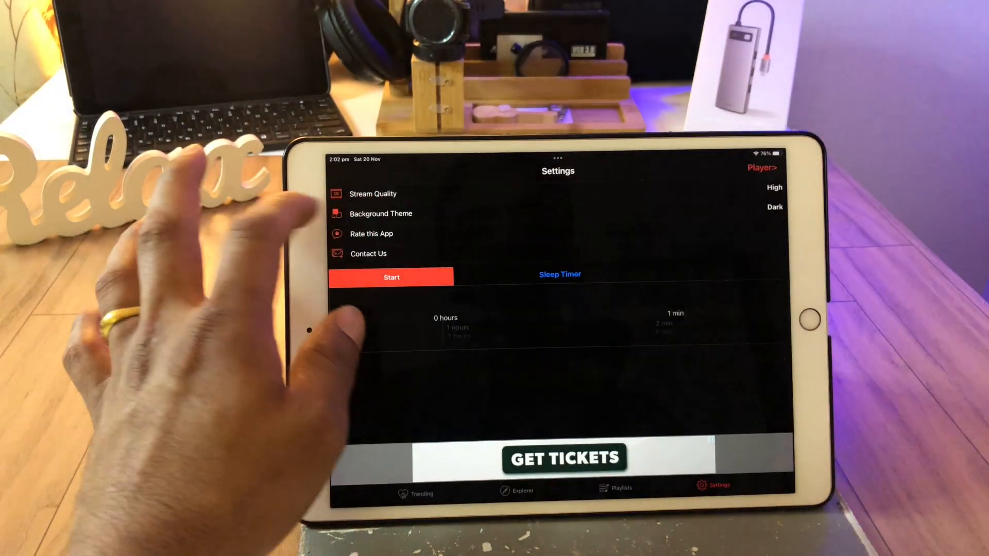
{"action": "left_click", "coordinate": [774, 207]}
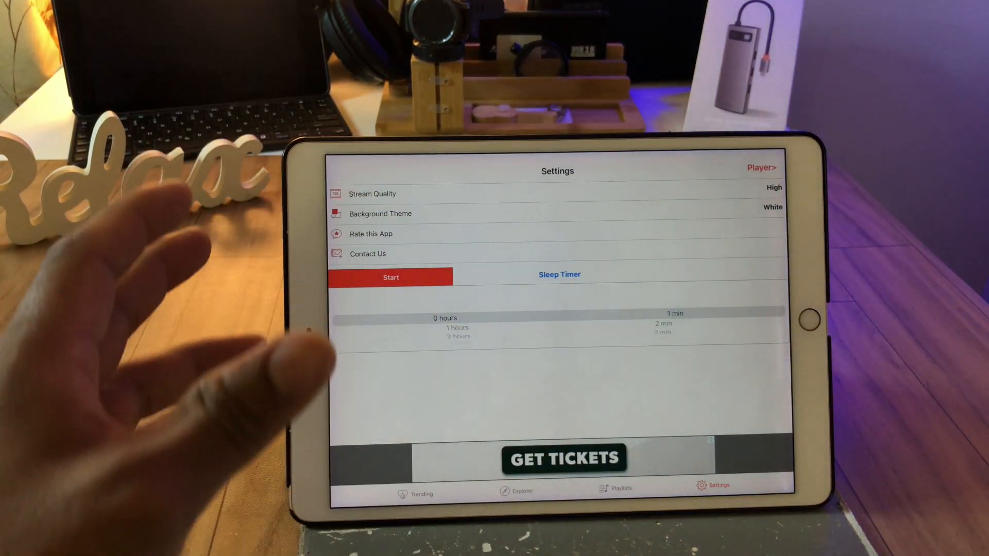
Return to Trending and show the Music Explorer grid of top artists
{"action": "left_click", "coordinate": [414, 488]}
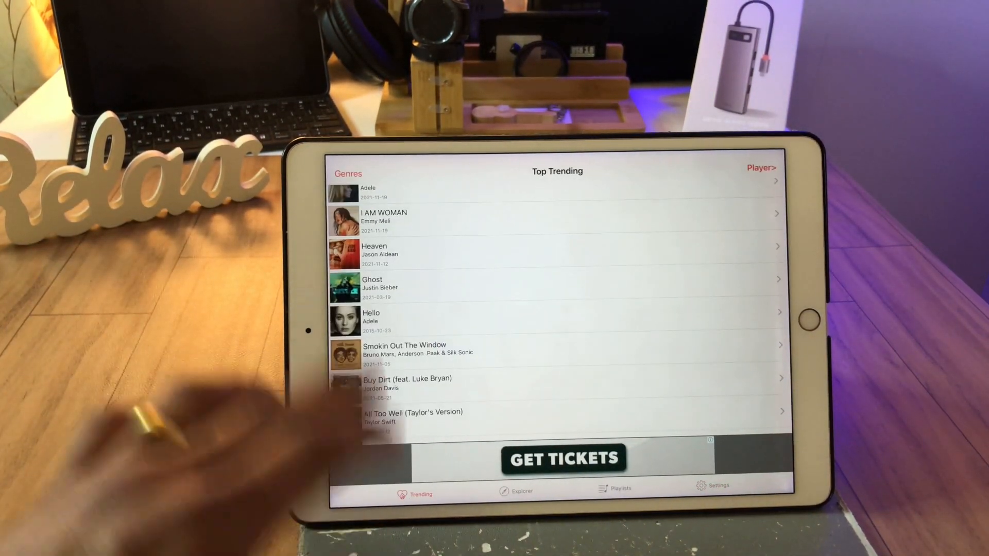
{"action": "left_click", "coordinate": [519, 490]}
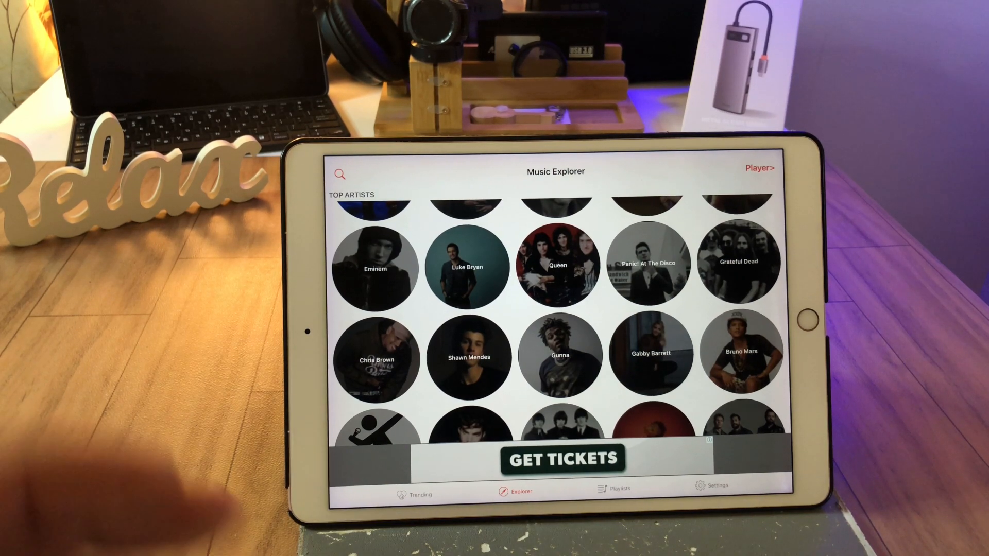
Search videos for 'Genie' to reach the ad-removal video
{"action": "left_click", "coordinate": [340, 174]}
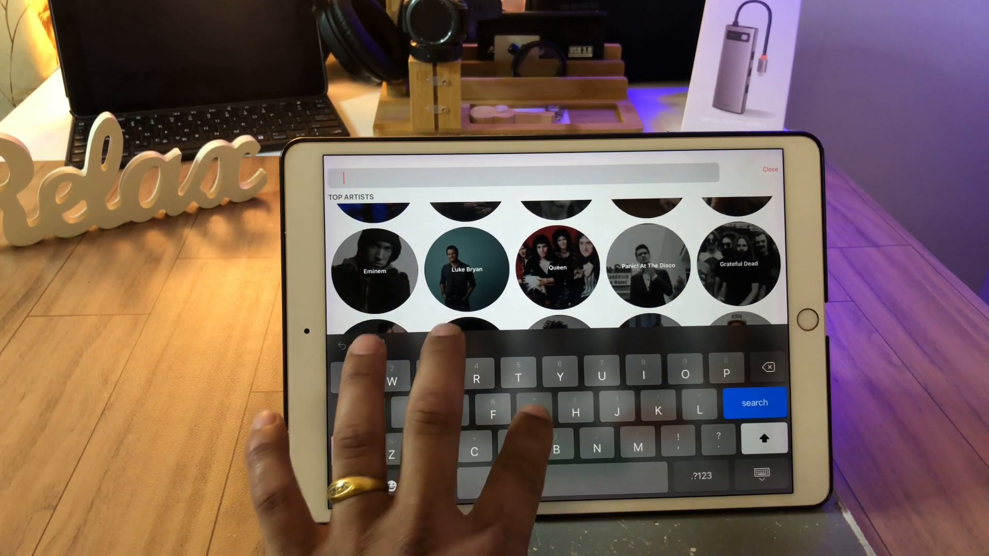
{"action": "type", "text": "Genie"}
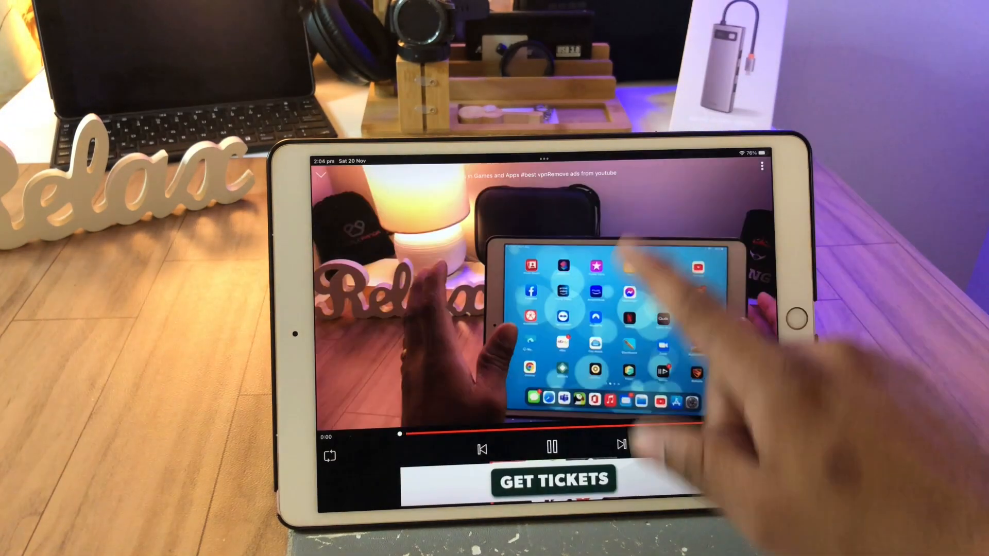
Save the playing ad-removal video for offline viewing
{"action": "left_click", "coordinate": [551, 445]}
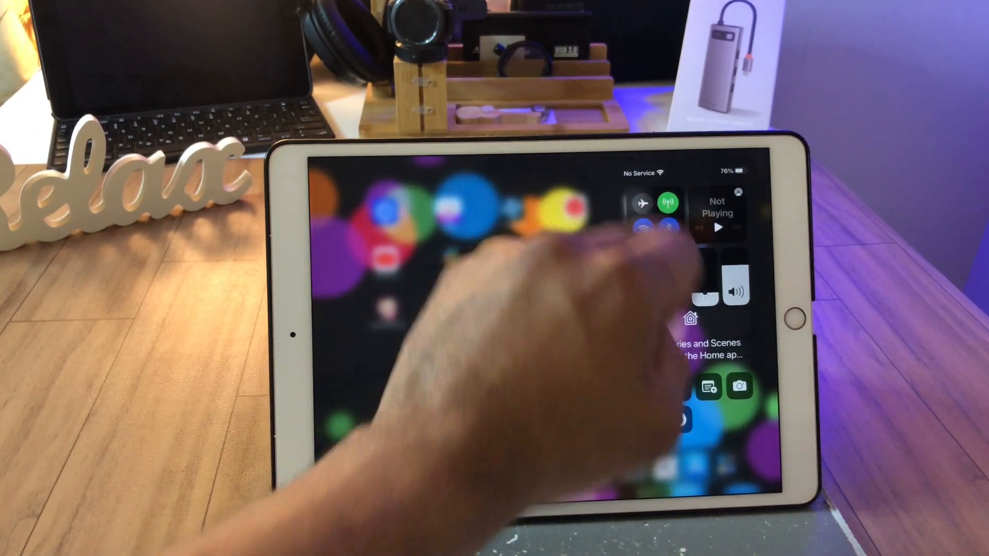
{"action": "left_click", "coordinate": [639, 204]}
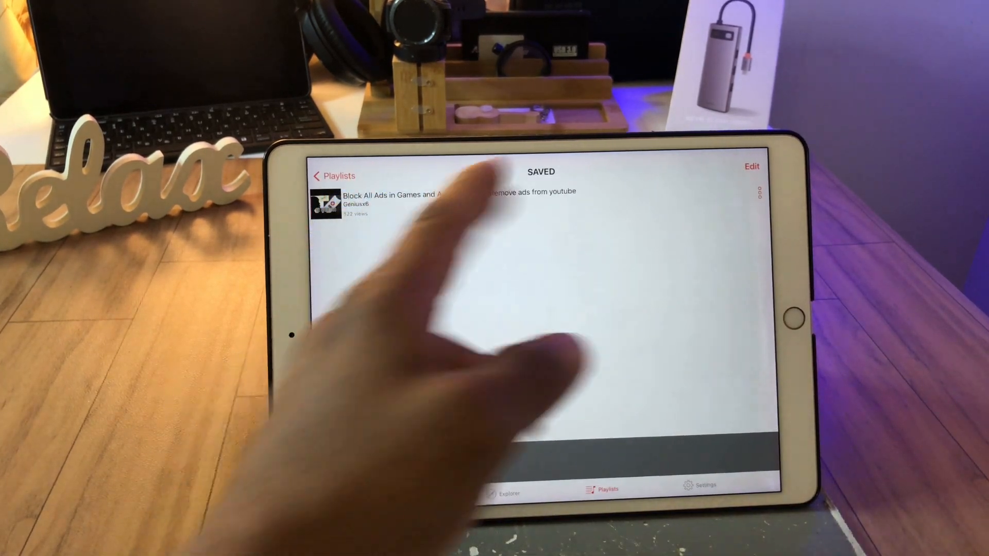
Play the saved GeniusX6 ad-blocking video offline, pausing and resuming it
{"action": "left_click", "coordinate": [392, 203]}
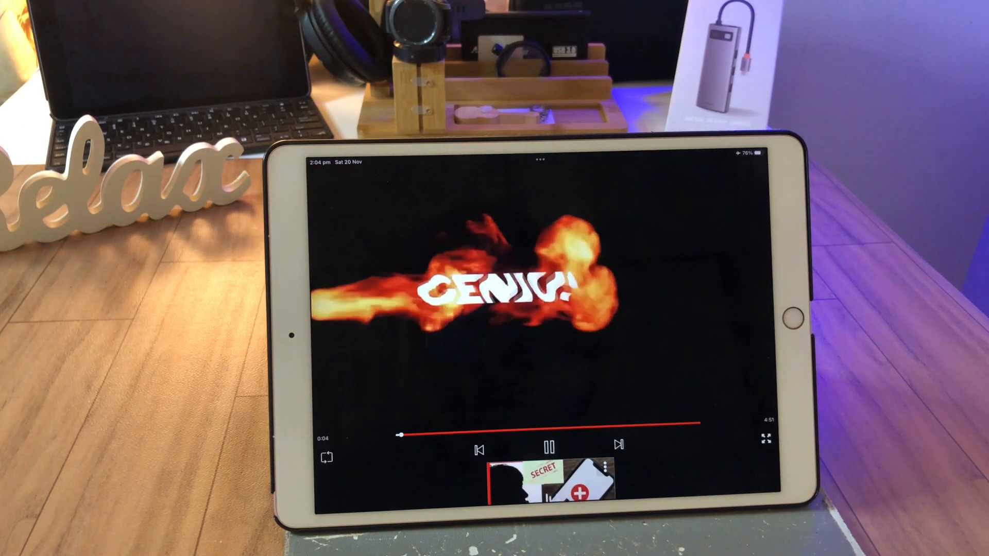
{"action": "left_click", "coordinate": [548, 445]}
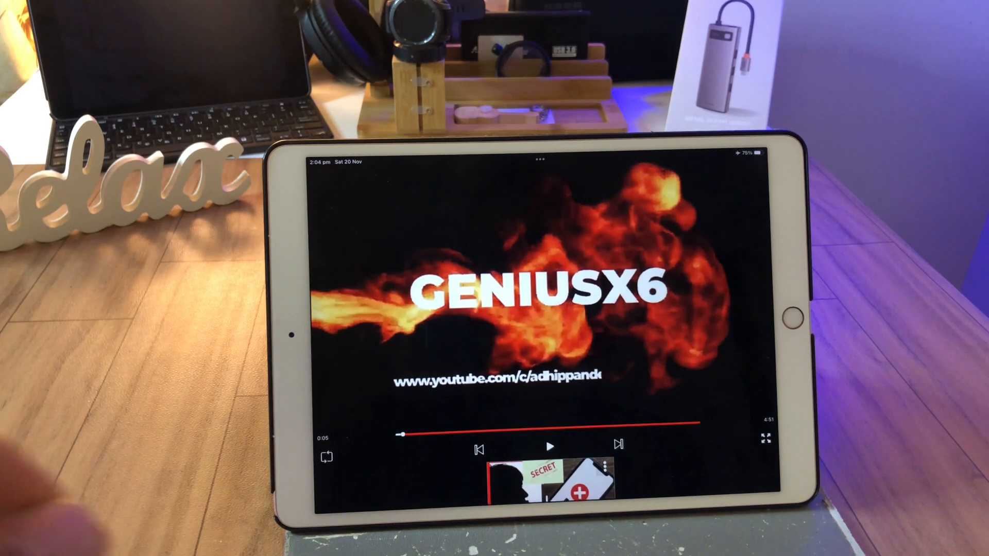
{"action": "left_click", "coordinate": [549, 446]}
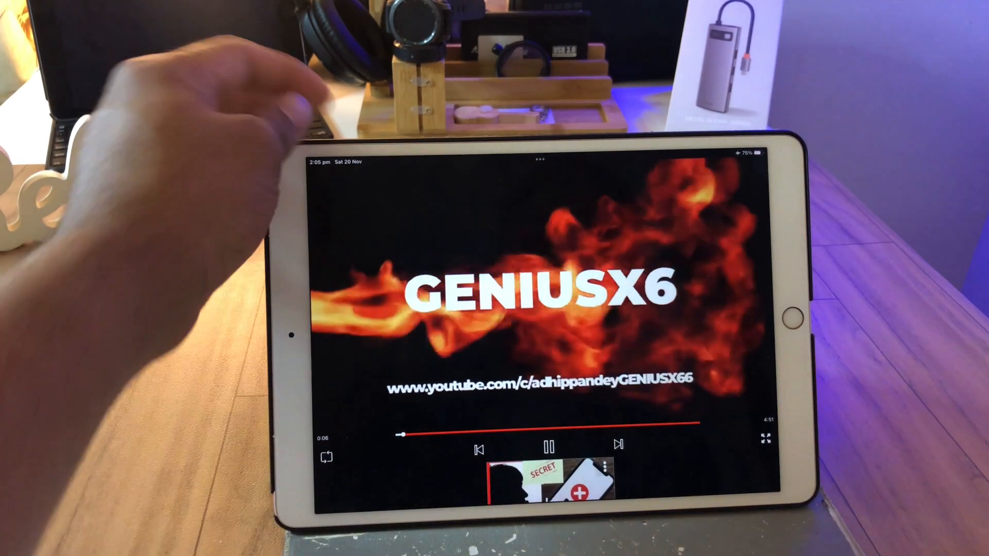